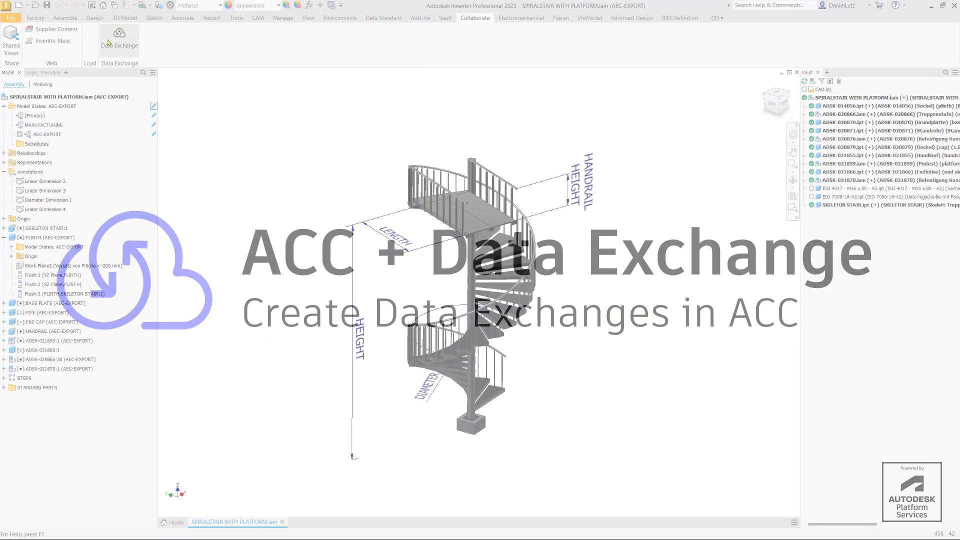
Publish the spiral stair assembly from Inventor as a data exchange
click(119, 37)
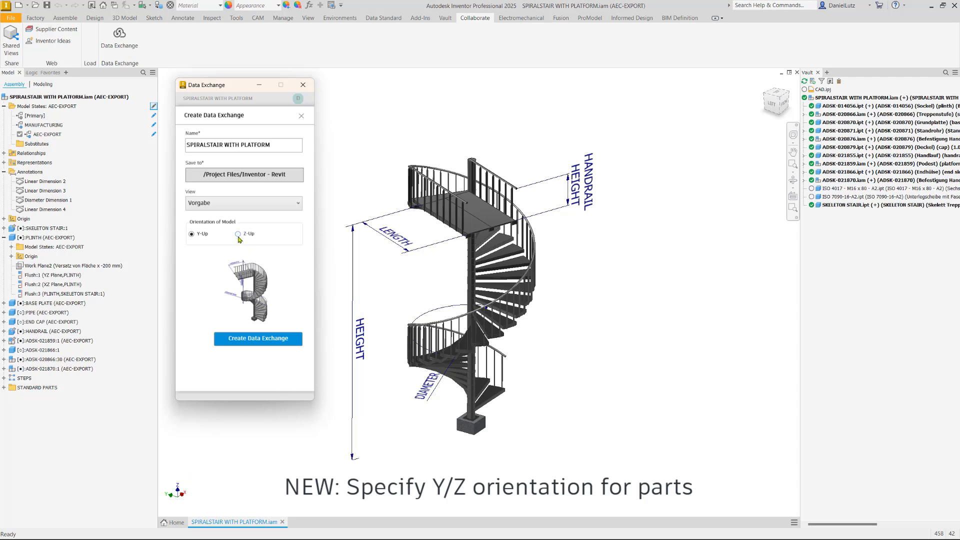
click(258, 339)
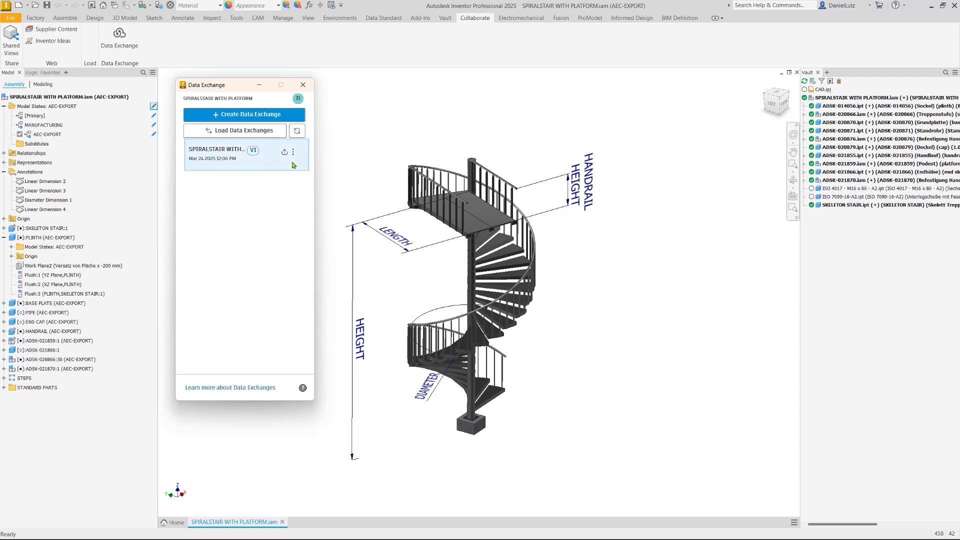
mouse_move(248, 195)
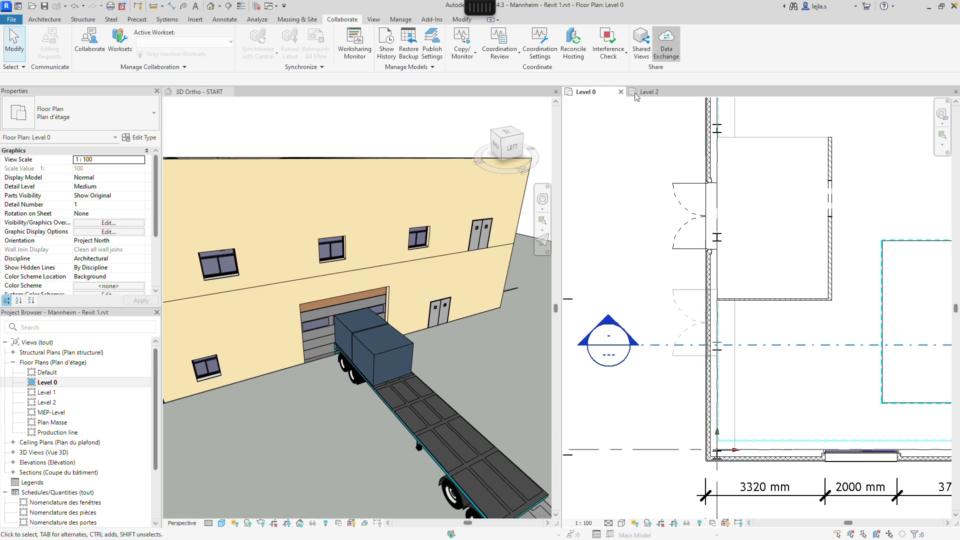
In Revit, browse available data exchanges and preview 'SPIRALSTAIR WITH PLATFORM'
click(666, 41)
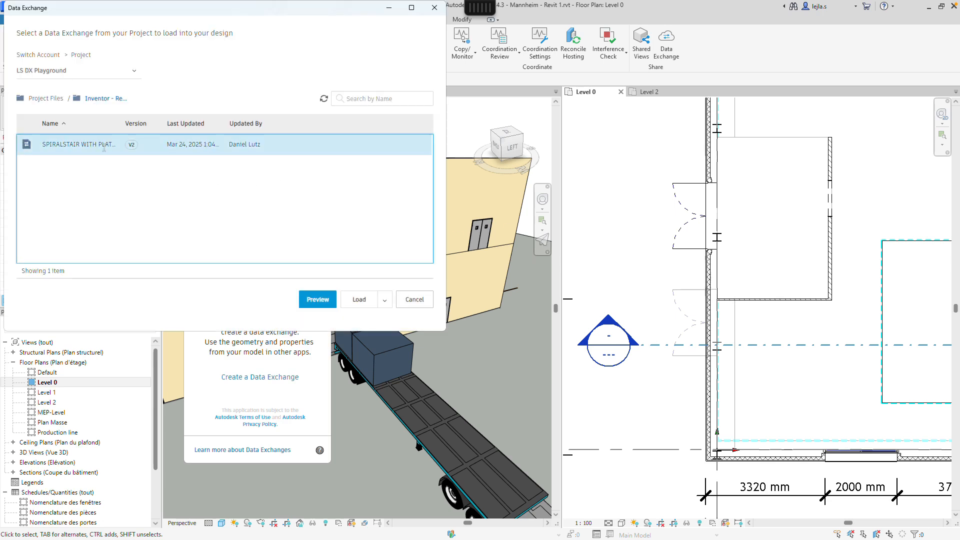
click(317, 299)
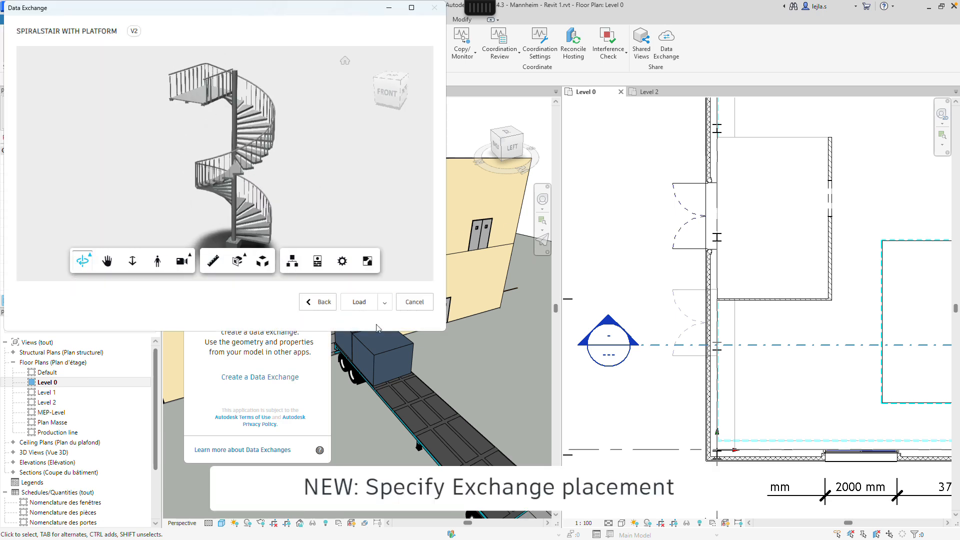
Load the stair exchange as a group with Pick Point placement
click(384, 301)
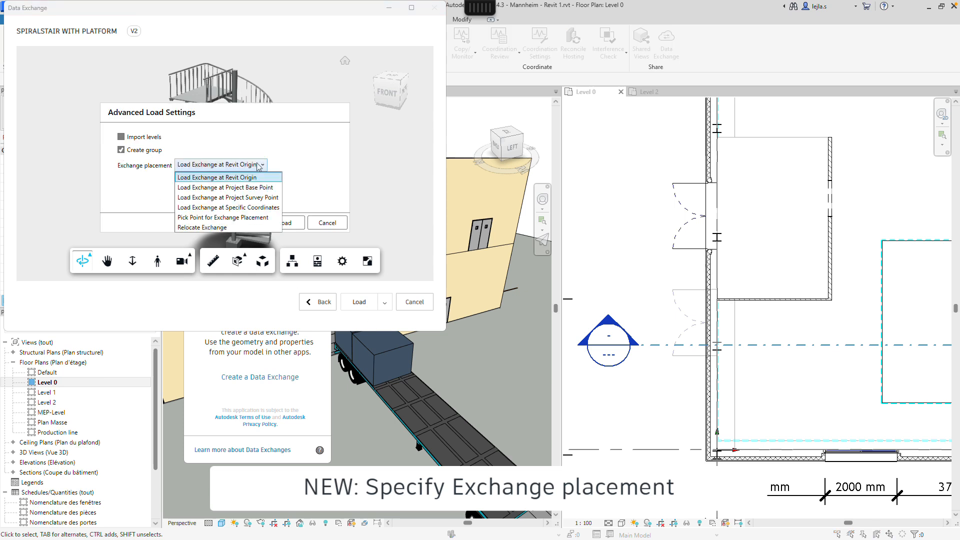
mouse_move(228, 197)
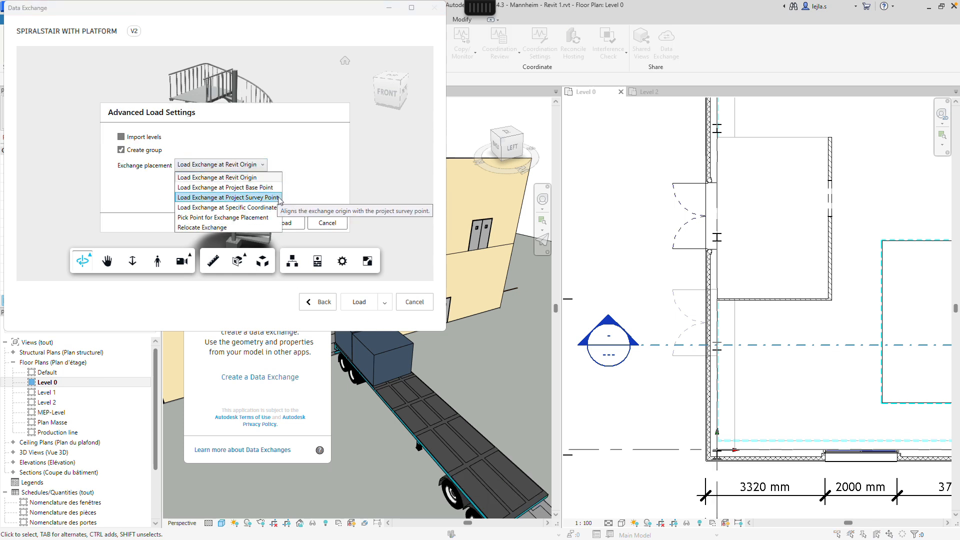
mouse_move(226, 227)
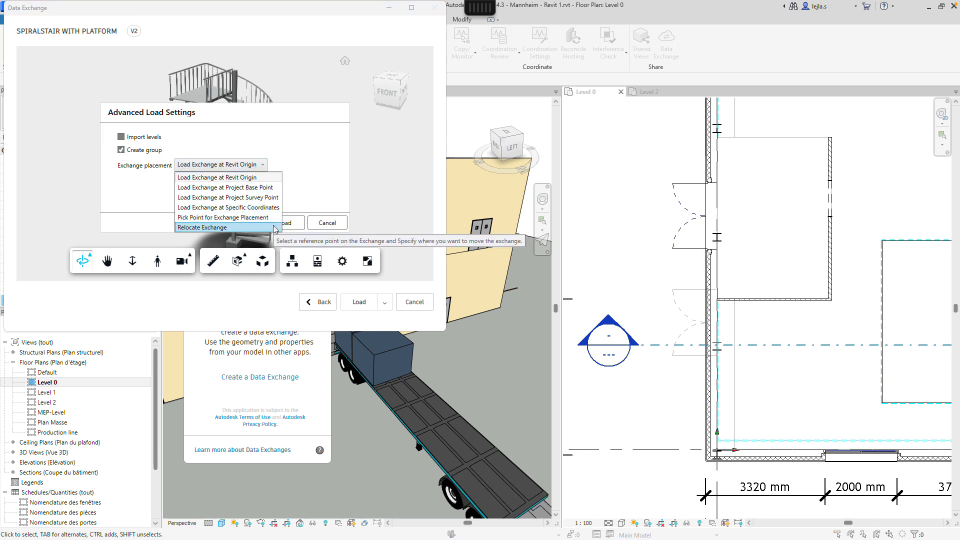
click(226, 217)
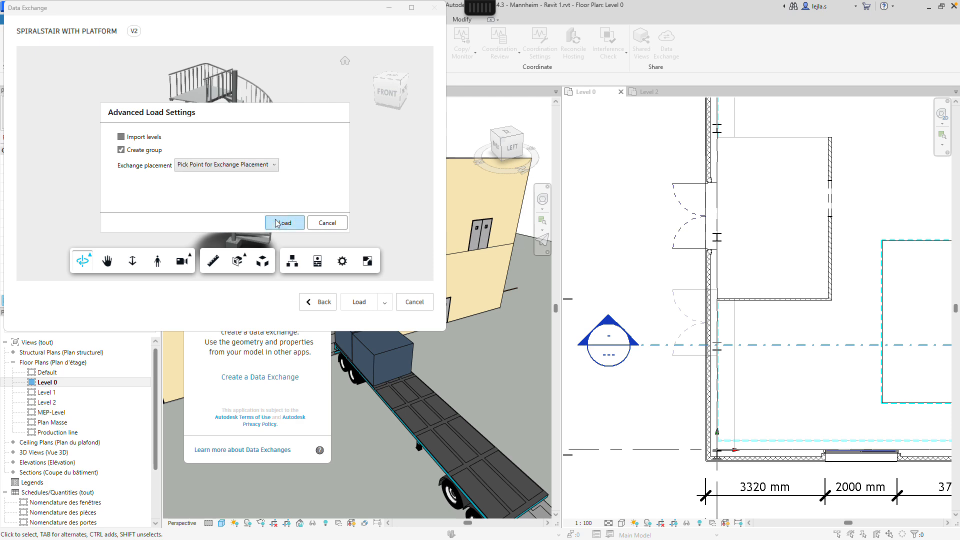
click(283, 222)
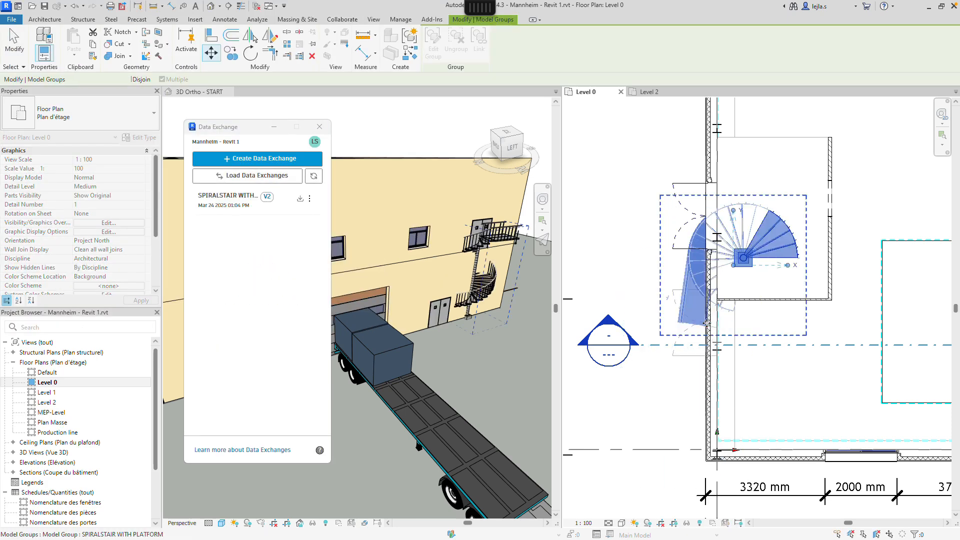
Place the stair group in the Level 0 plan against the building wall
click(250, 35)
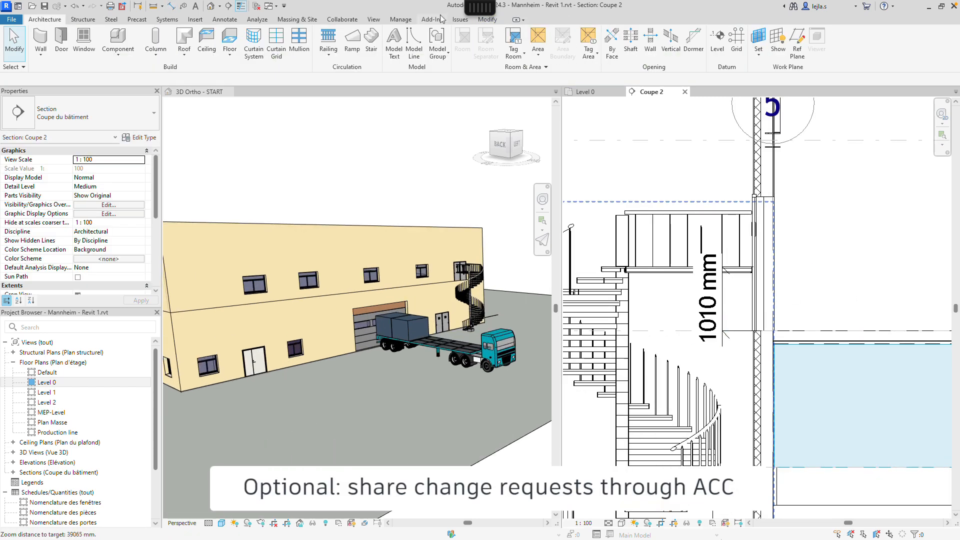
Create a new issue described 'Please adjust the height of the emergency sta…'
click(460, 19)
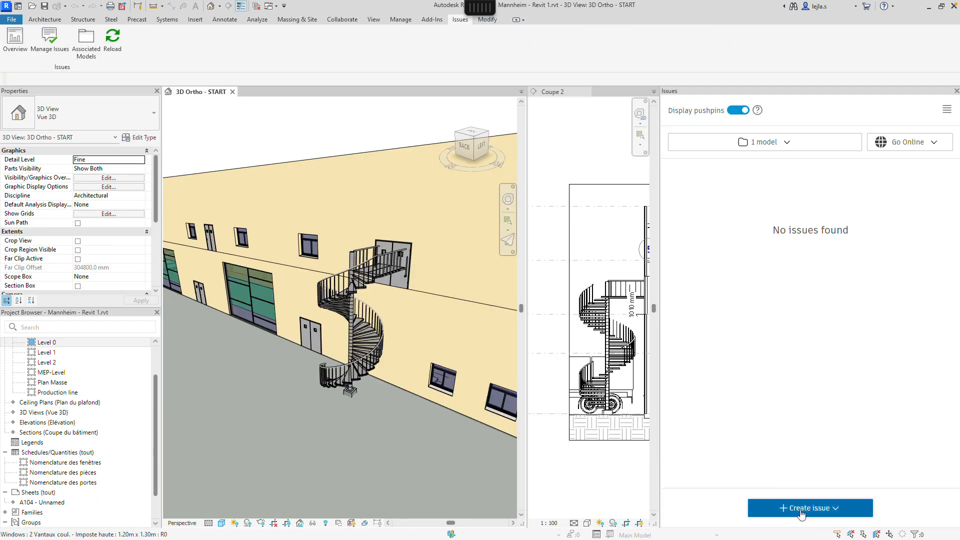
click(809, 508)
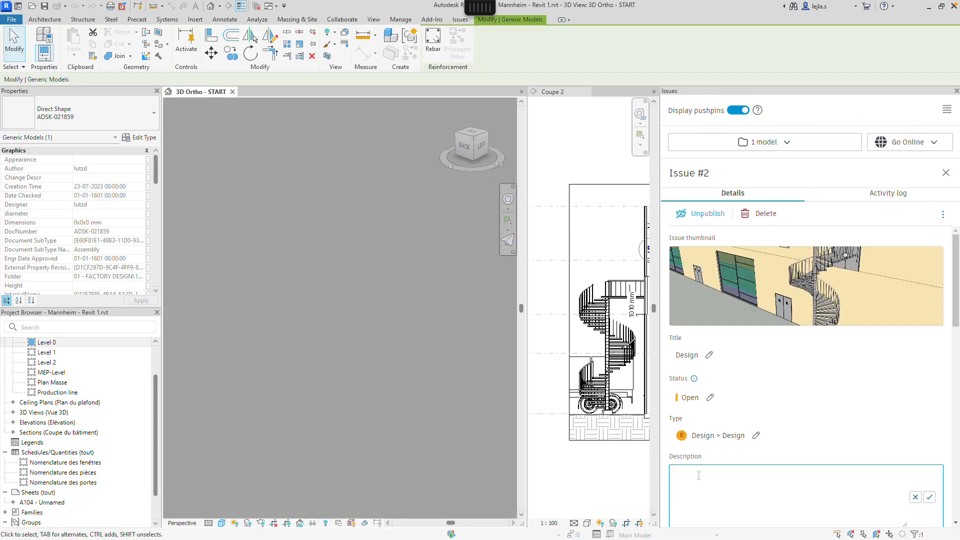
text(Please adjust the height of the emergency sta)
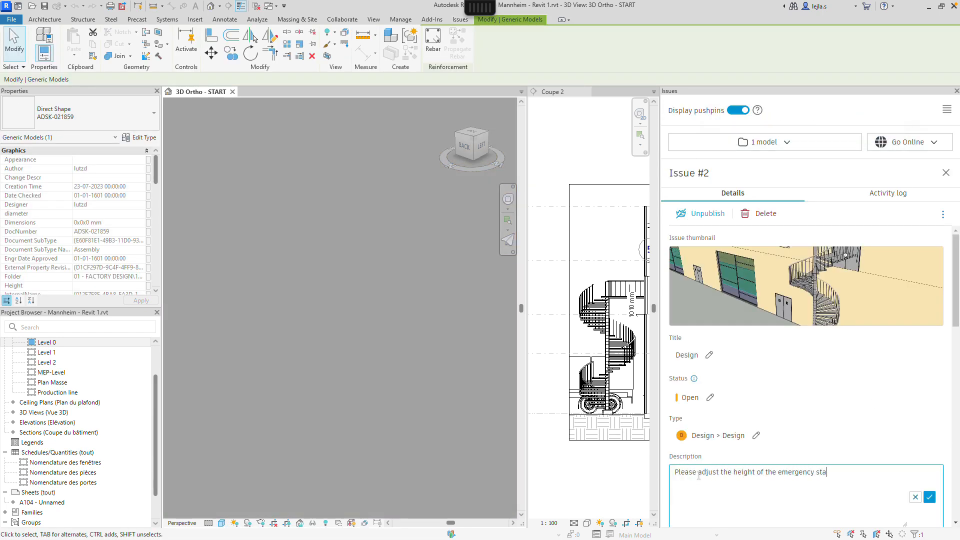